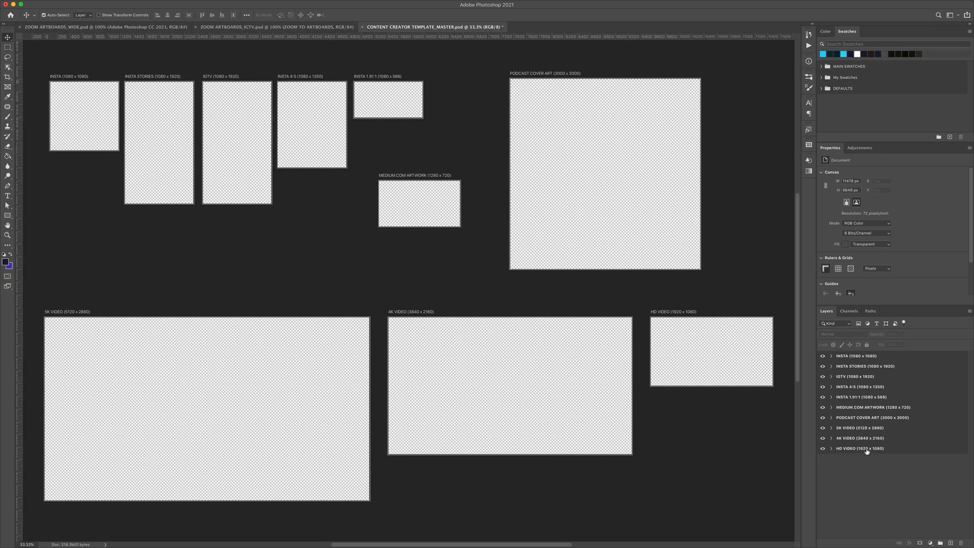
Bring up CONTENT TEMPLATE_MASTER.psd with all ten blank artboards visible at 33.3%.
{"action": "double_click", "coordinate": [859, 448]}
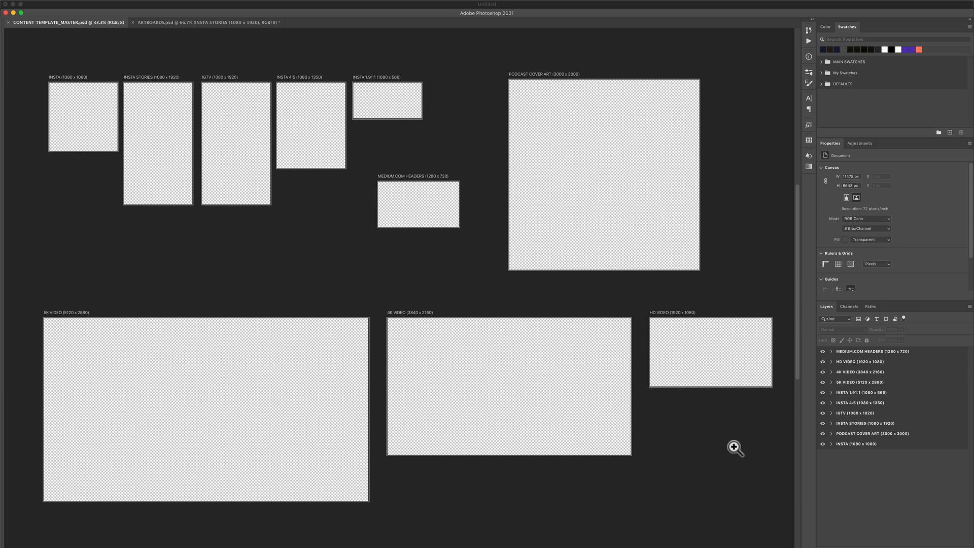
{"action": "mouse_move", "coordinate": [682, 85]}
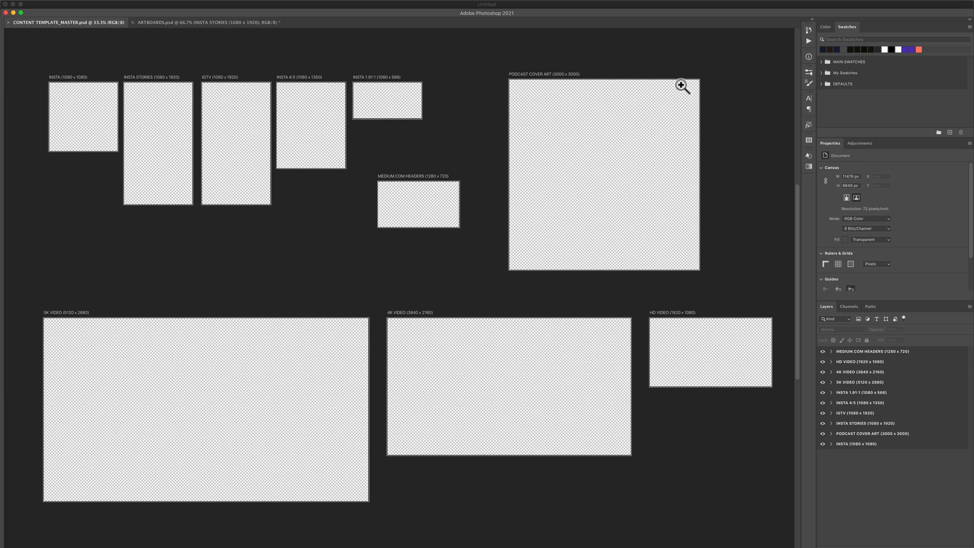
{"action": "mouse_move", "coordinate": [580, 79]}
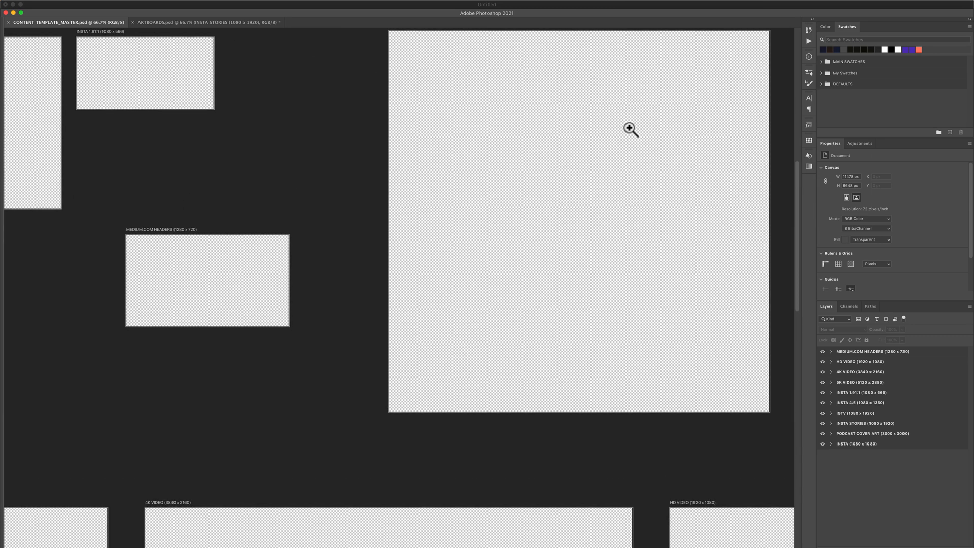
{"action": "key", "text": "v"}
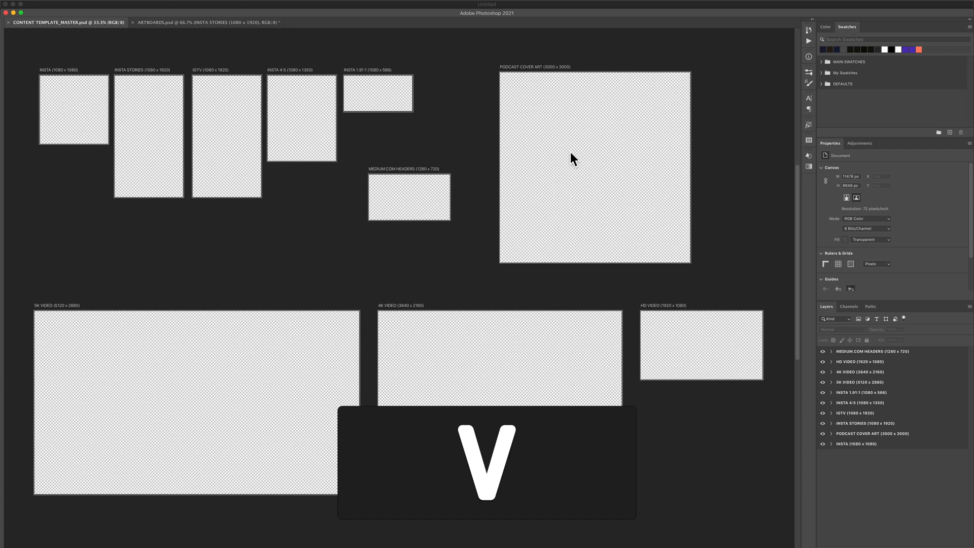
Magnify the PODCAST COVER ART artboard with the Zoom tool (Z) until it fills the window.
{"action": "key", "text": "z"}
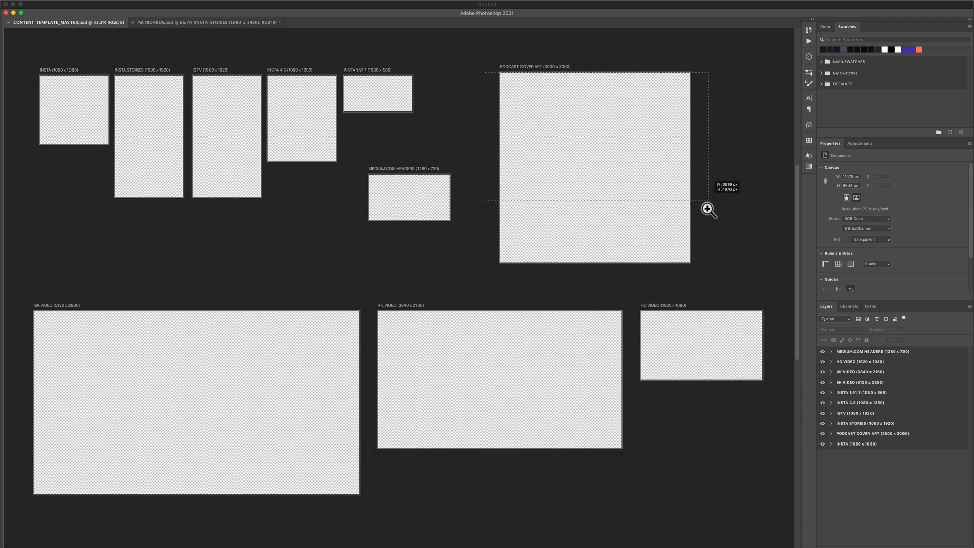
{"action": "left_click", "coordinate": [708, 209]}
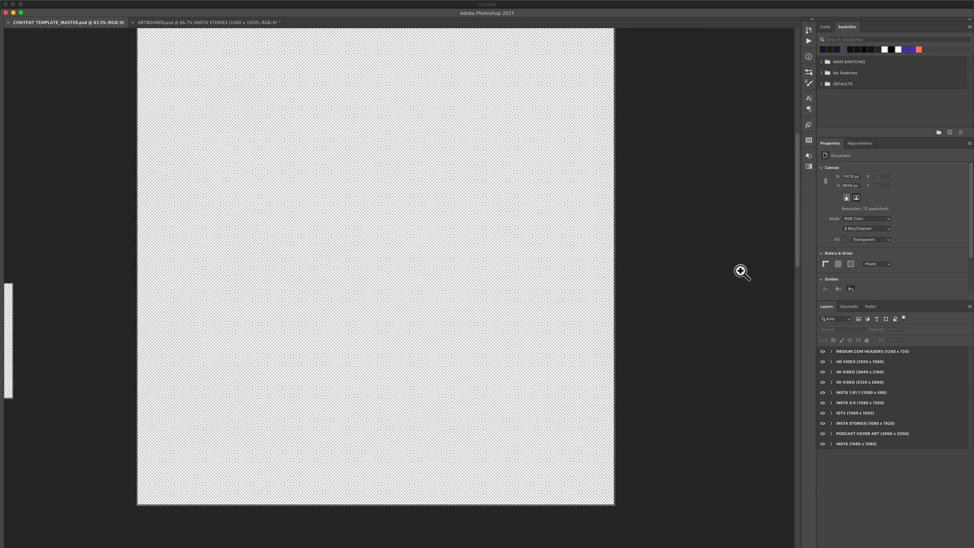
{"action": "mouse_move", "coordinate": [501, 217]}
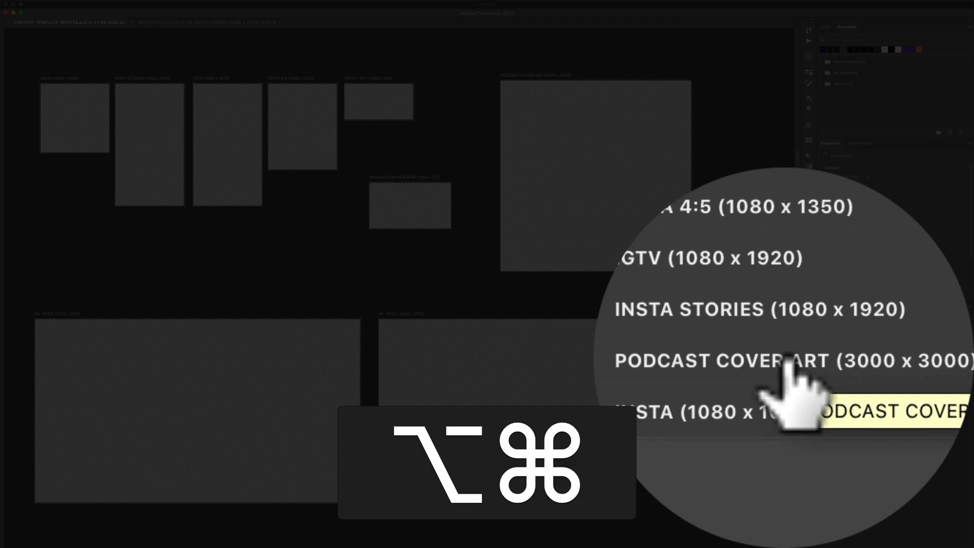
Zoom to the PODCAST COVER ART artboard via its layer group, then show CONTENT CREATOR TEMPLATE_MASTER.psd.
{"action": "left_click", "coordinate": [727, 361]}
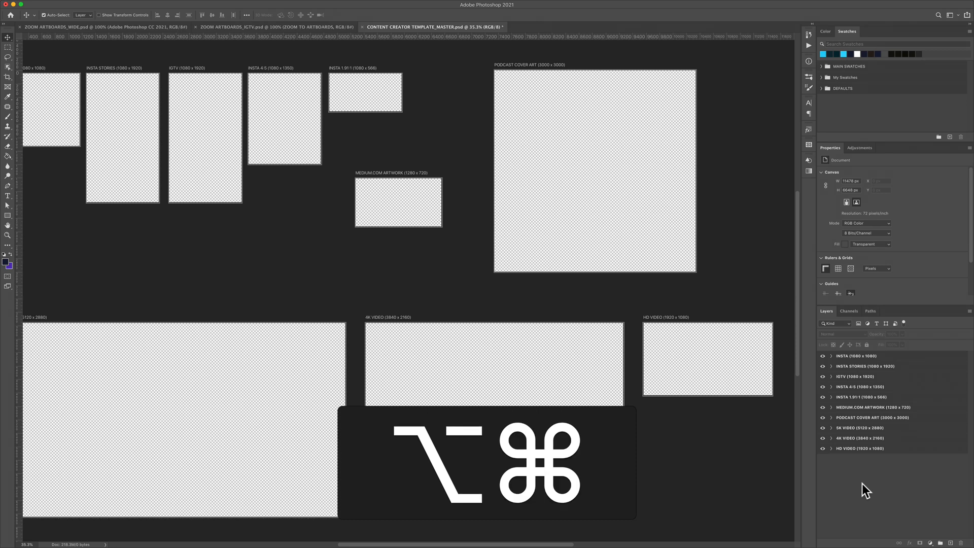
{"action": "mouse_move", "coordinate": [857, 422]}
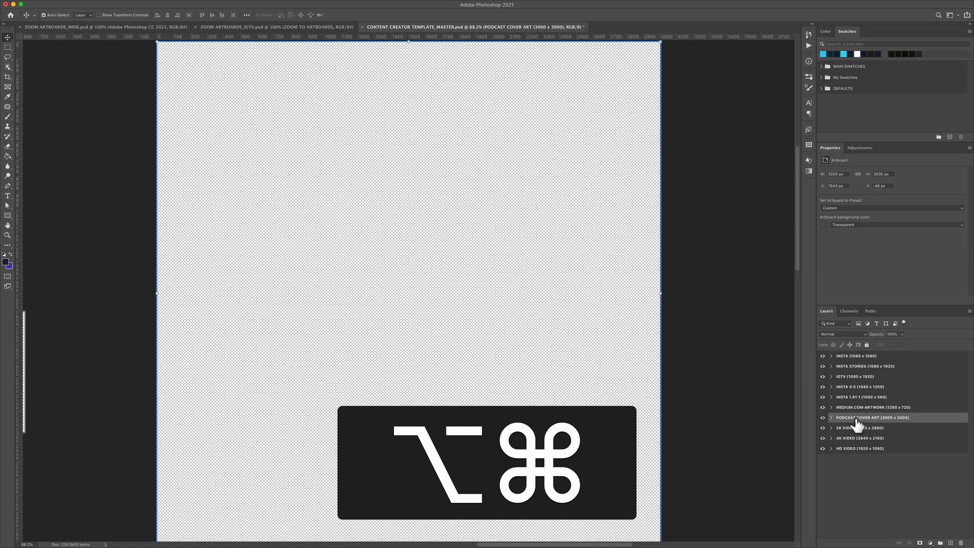
Zoom to the INSTA 4:5 artboard by Option+Command-clicking its layer group.
{"action": "left_click", "coordinate": [861, 386]}
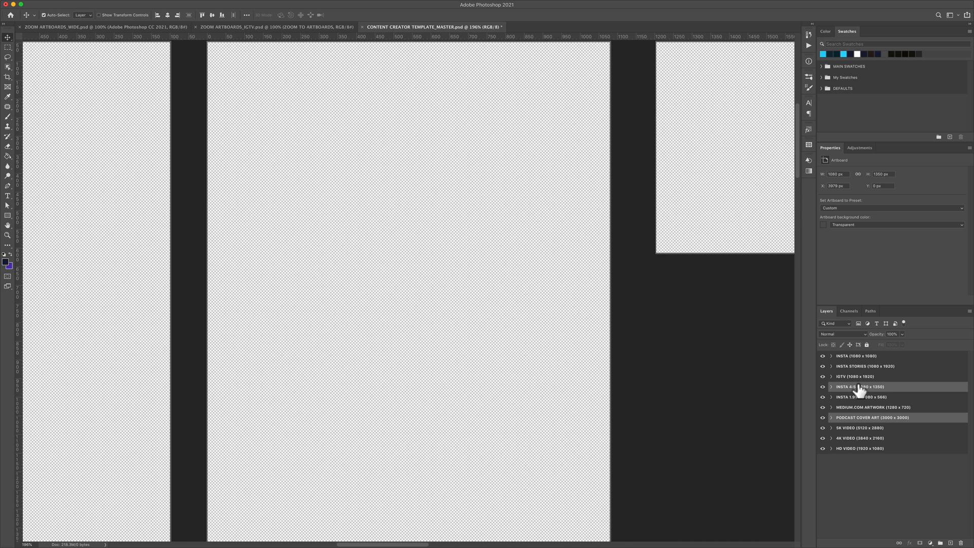